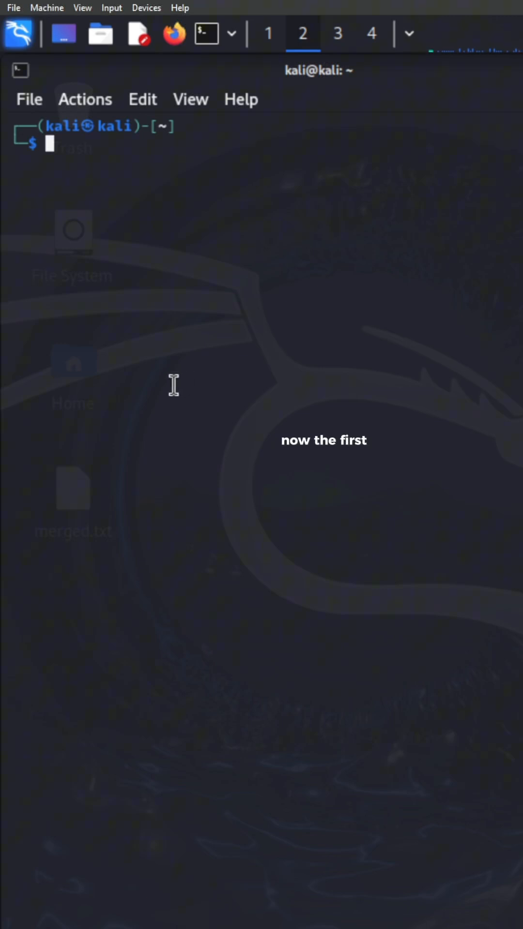
# - Run whoami, hostname and date to report the current user, machine name and system date
pyautogui.write('whoami')
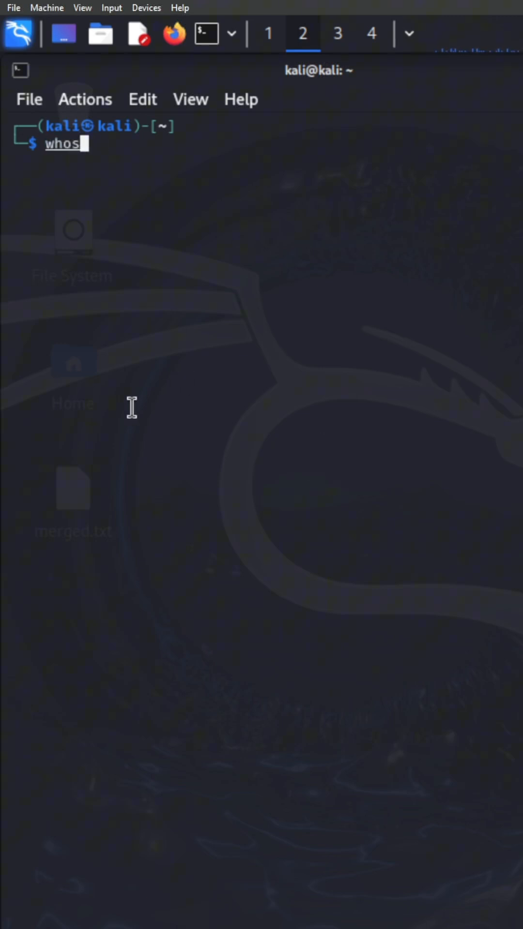
pyautogui.write('ami')
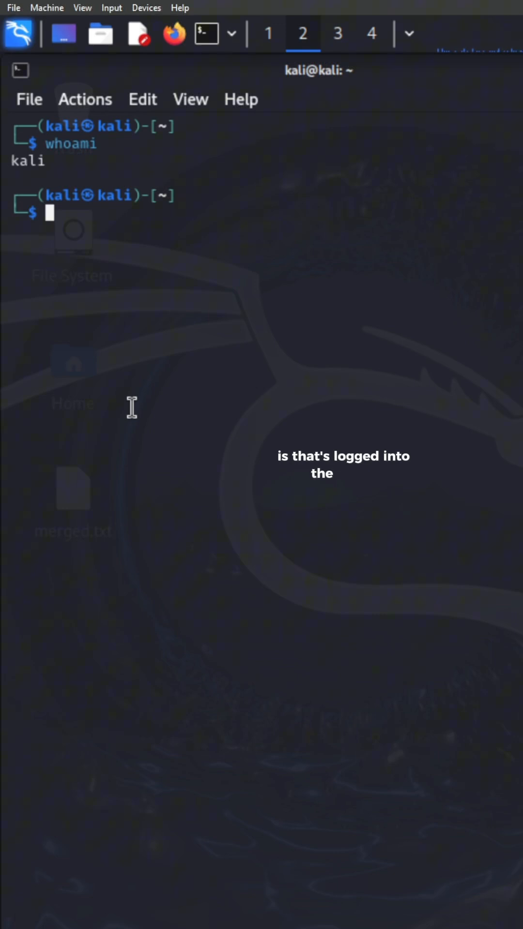
pyautogui.write('hostname')
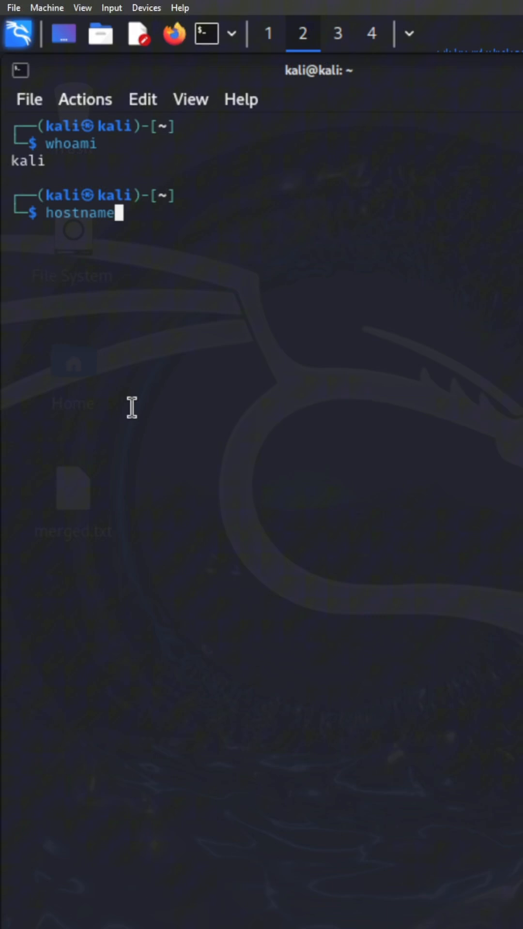
pyautogui.press('Return')
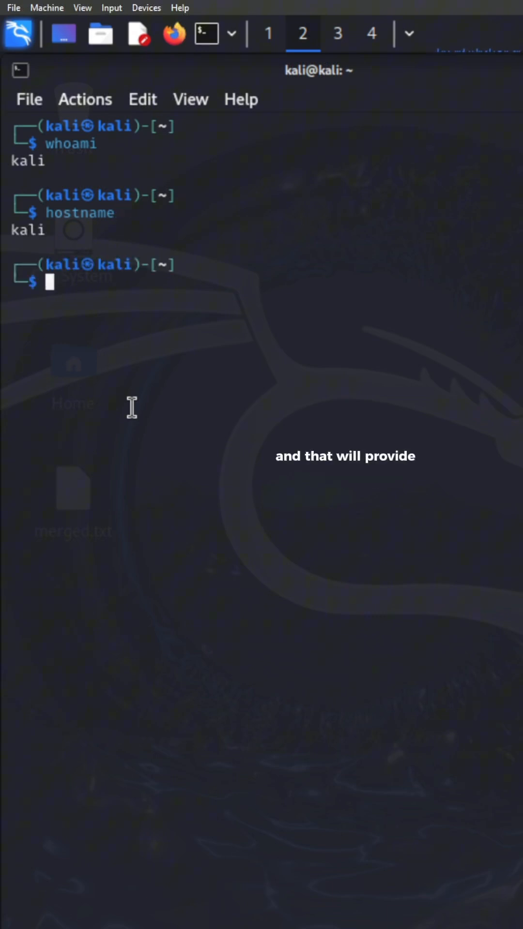
pyautogui.write('da')
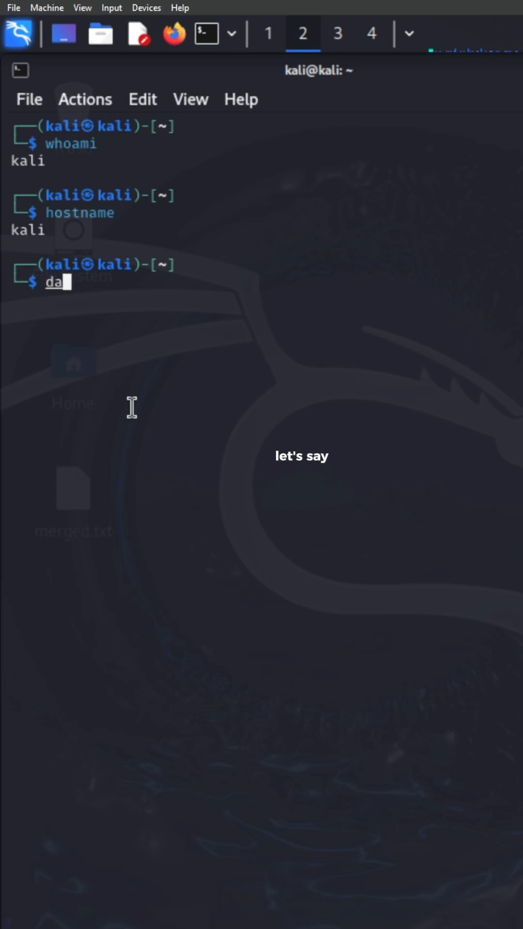
pyautogui.press('Return')
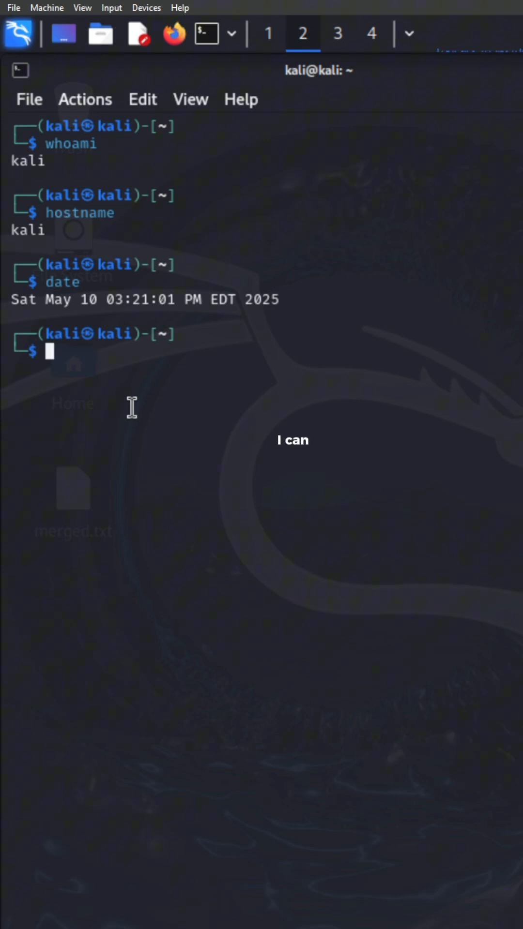
# - Run pwd to confirm /home/kali, cd to root, pwd again and ls its contents
pyautogui.write('pwd')
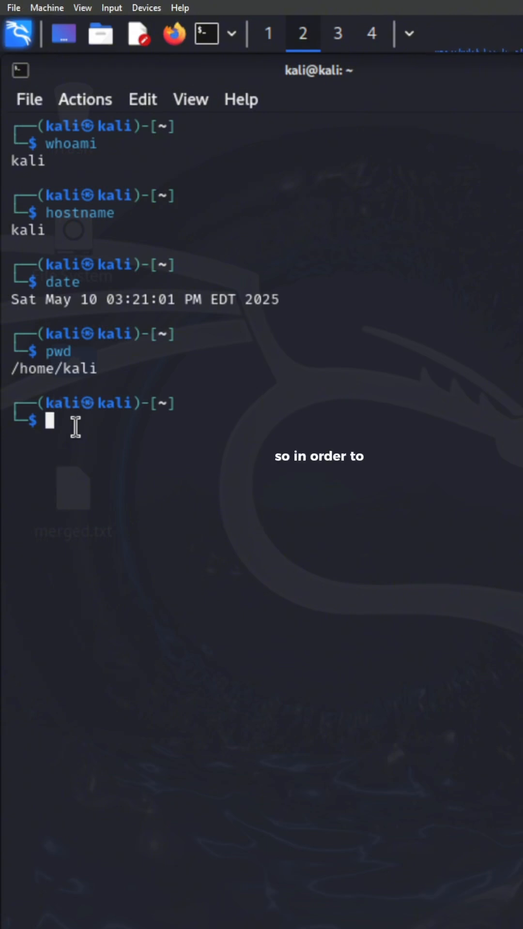
pyautogui.write('cd /')
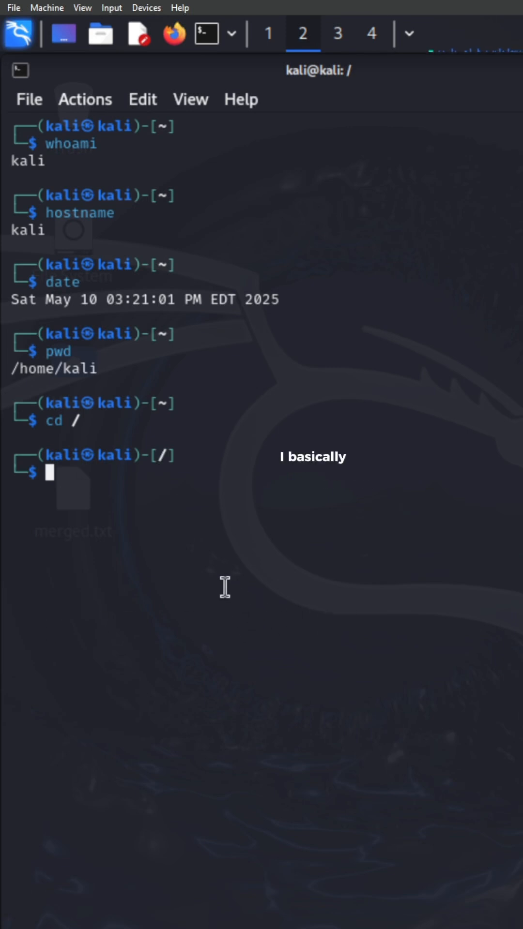
pyautogui.write('pwd')
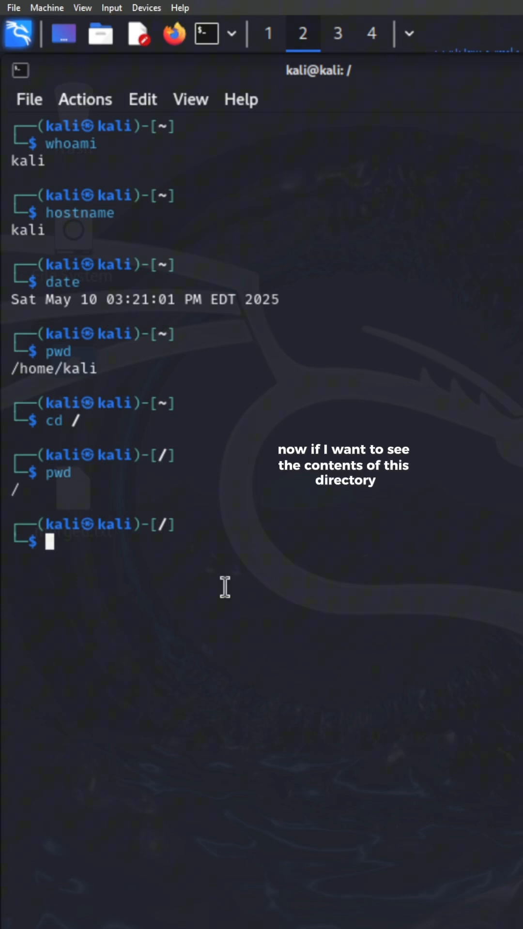
pyautogui.write('ls')
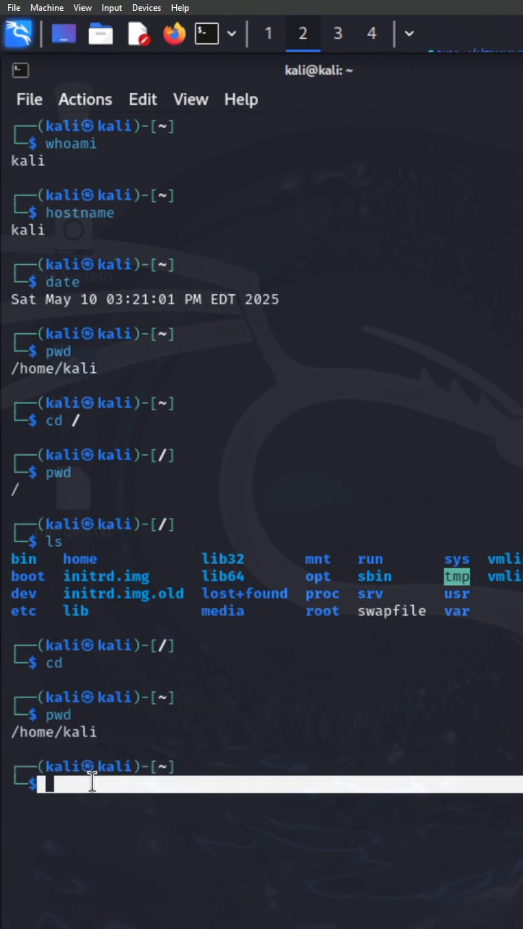
# - Run man man and scroll down through its description and examples
pyautogui.write('man -h')
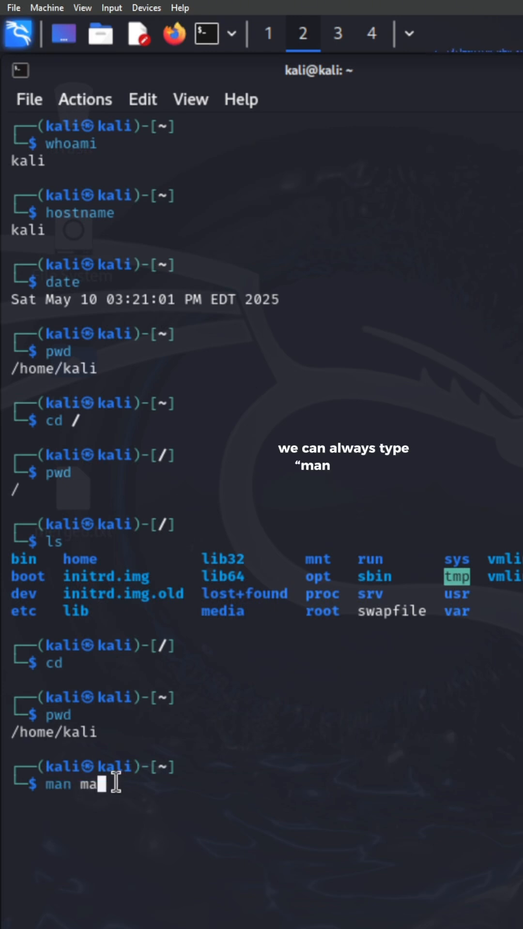
pyautogui.write('n')
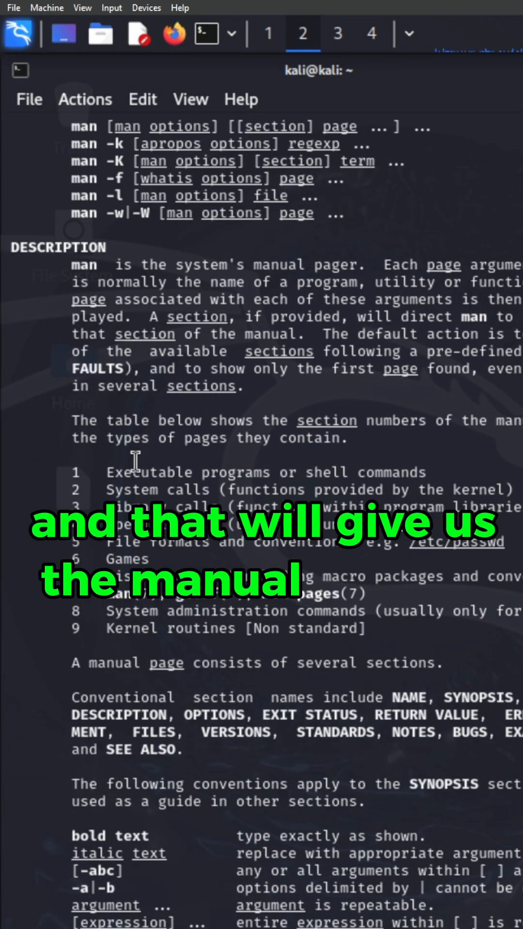
pyautogui.scroll(-3)
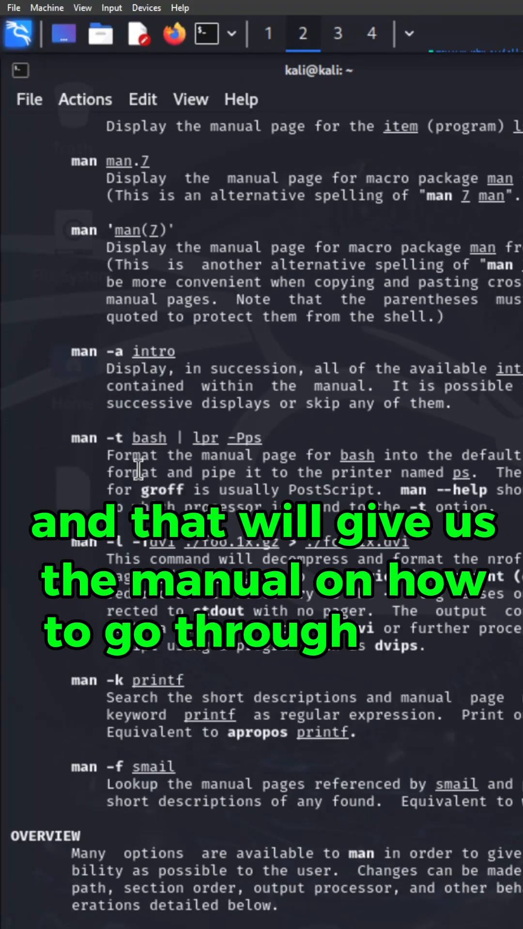